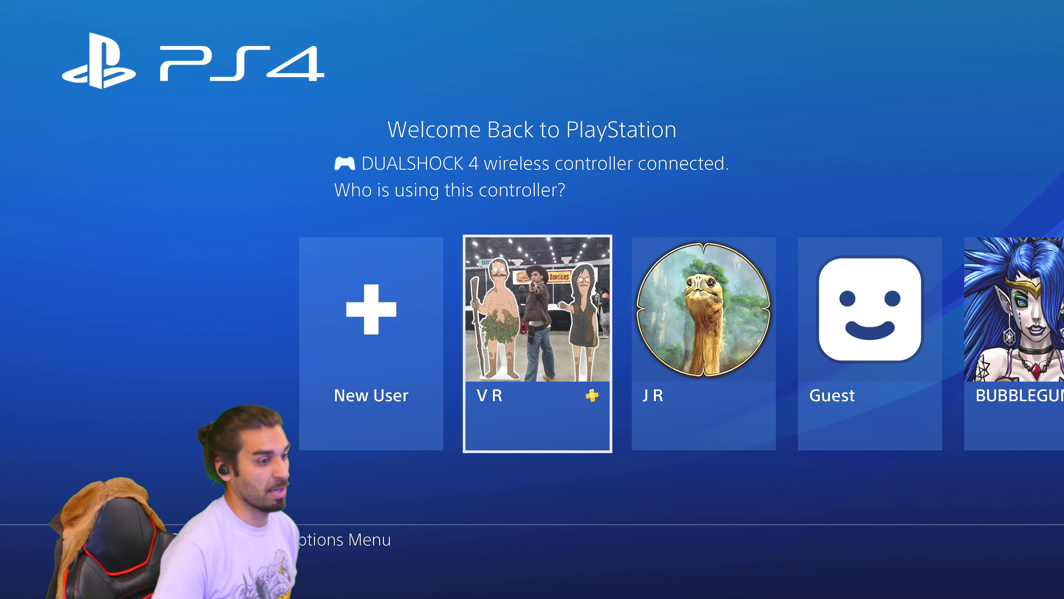
# Sign in as the V R user from the controller-selection screen.
pyautogui.click(536, 346)
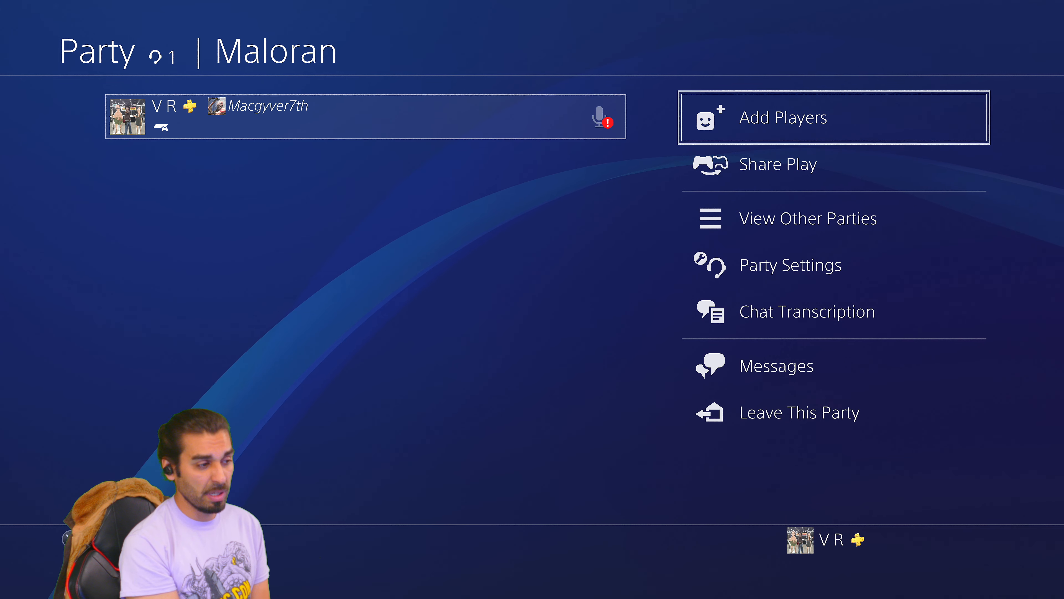
# Move the highlight down to the View Other Parties option in the party menu.
pyautogui.press('down')
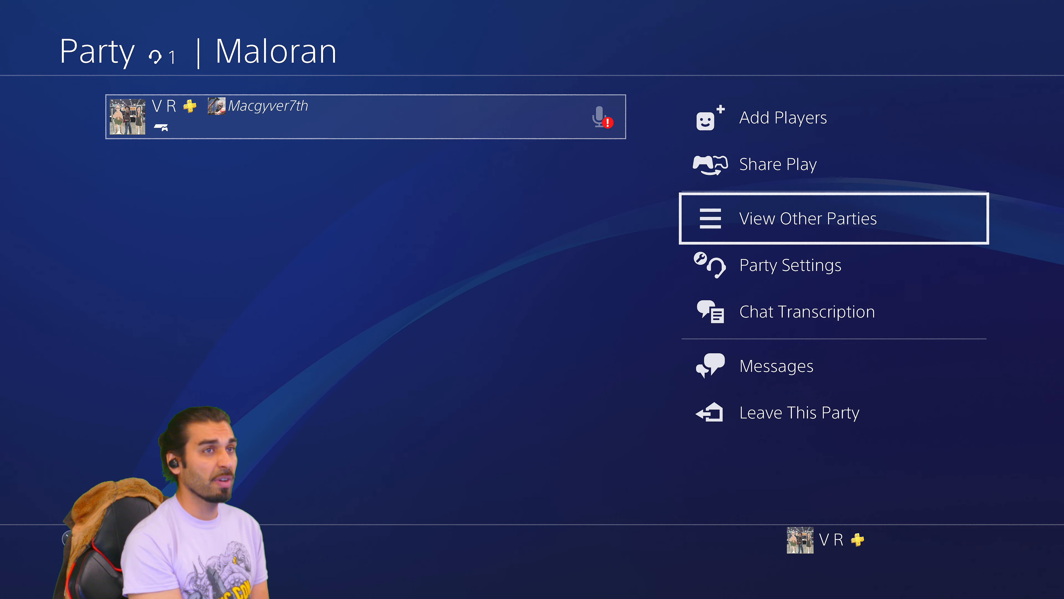